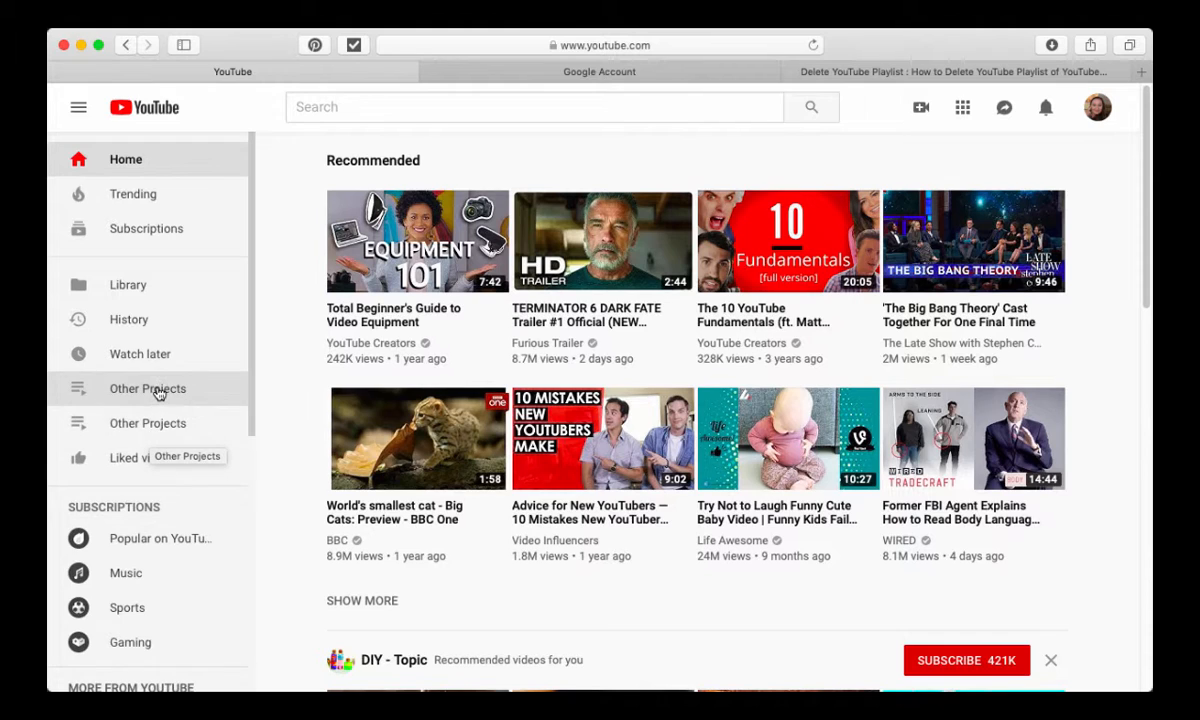
mouse_move(156, 428)
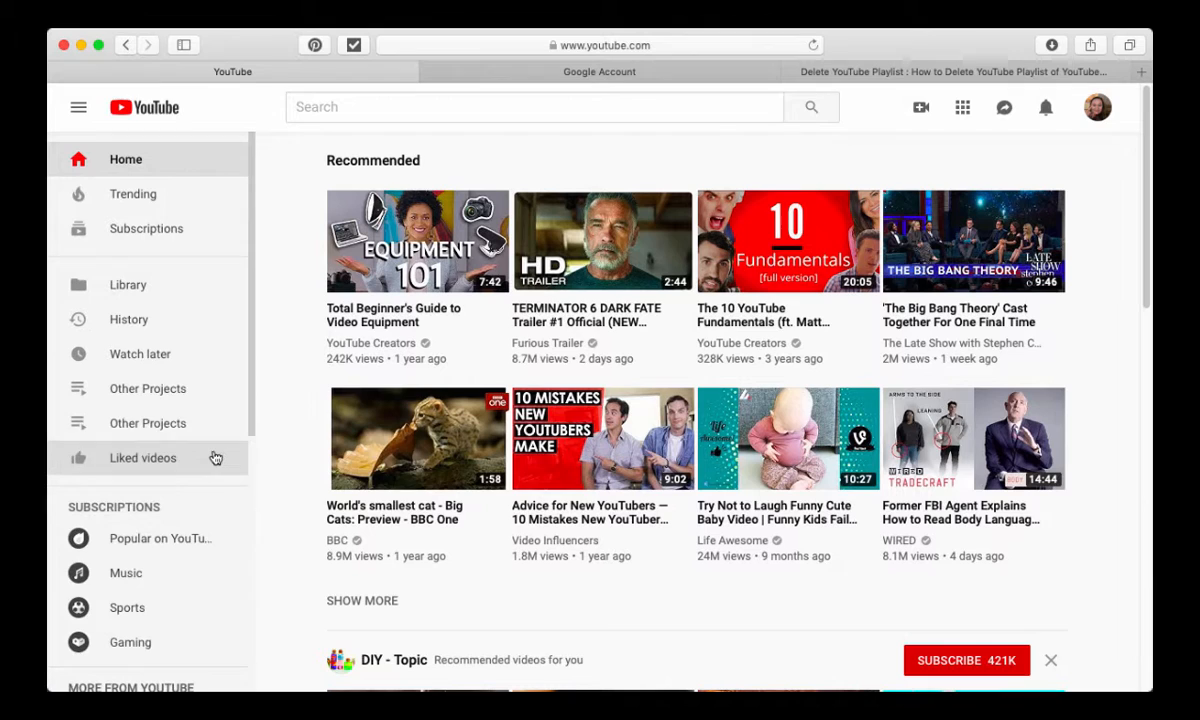
mouse_move(136, 422)
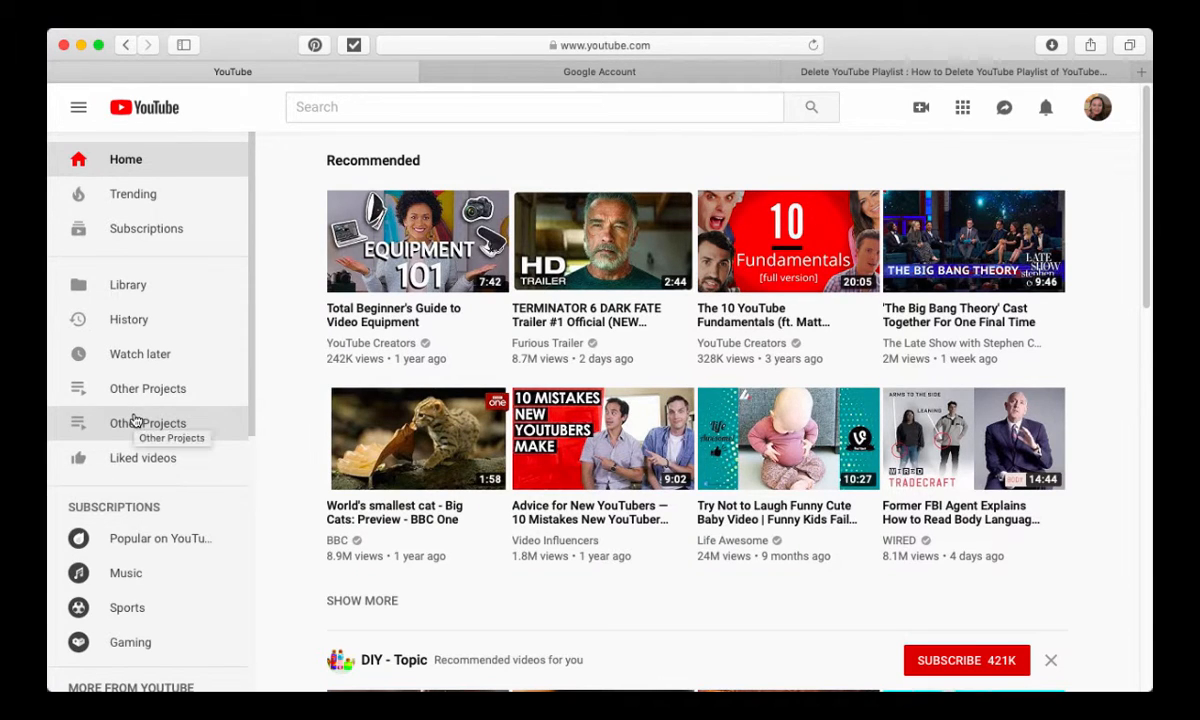
mouse_move(784, 162)
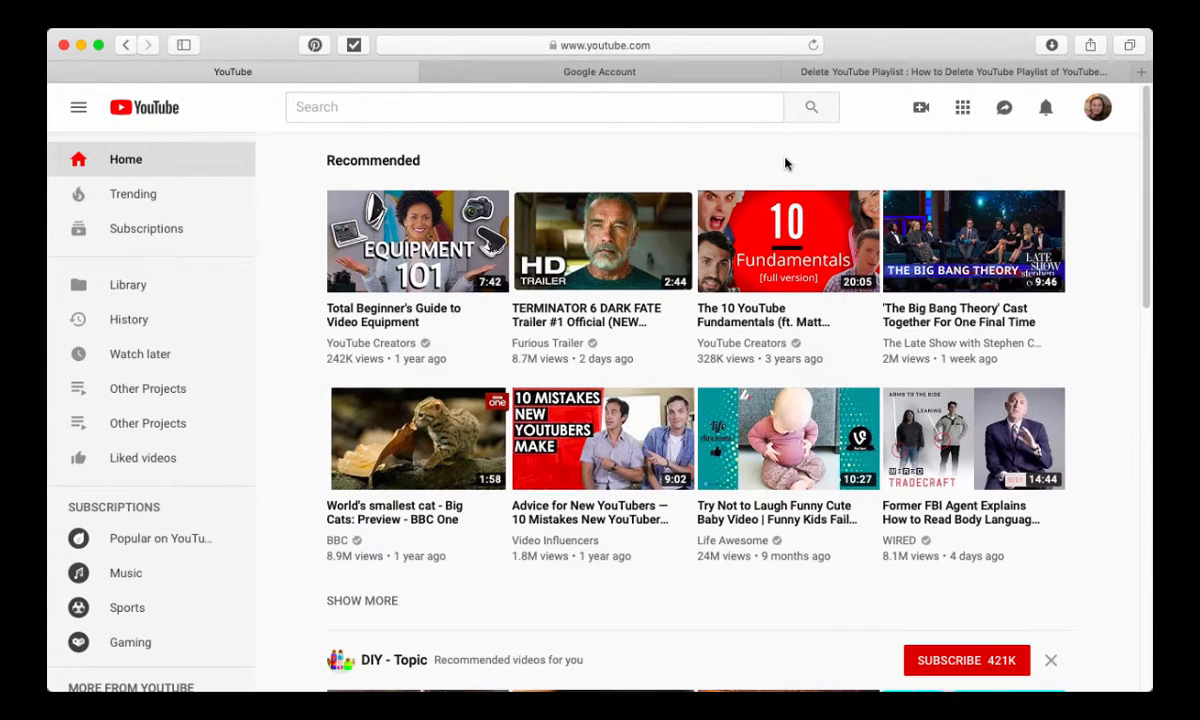
mouse_move(1096, 108)
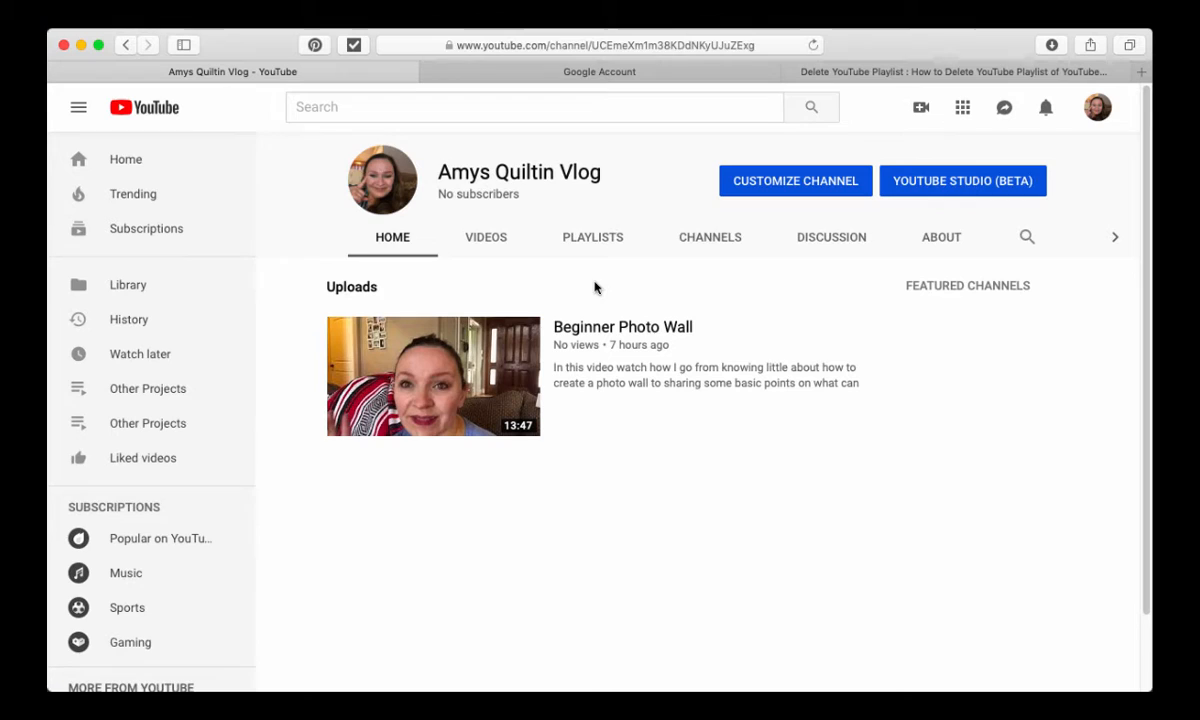
mouse_move(1112, 124)
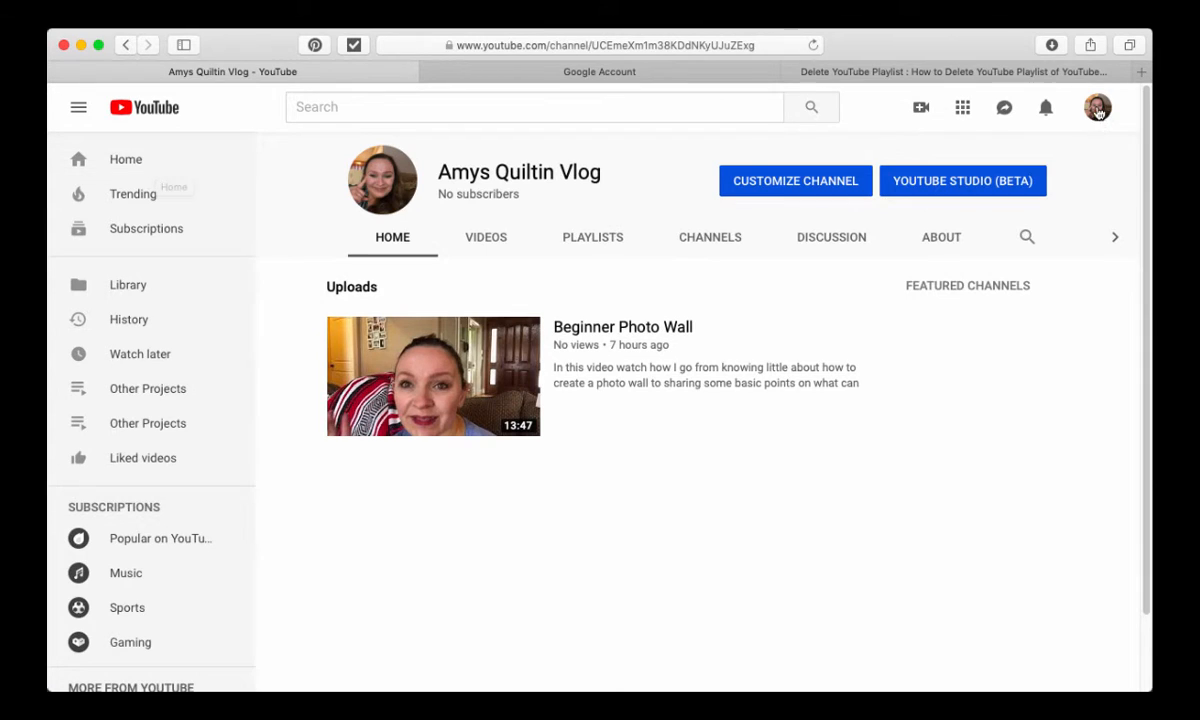
- View the channel's Home page listing its single uploaded video
left_click(1096, 108)
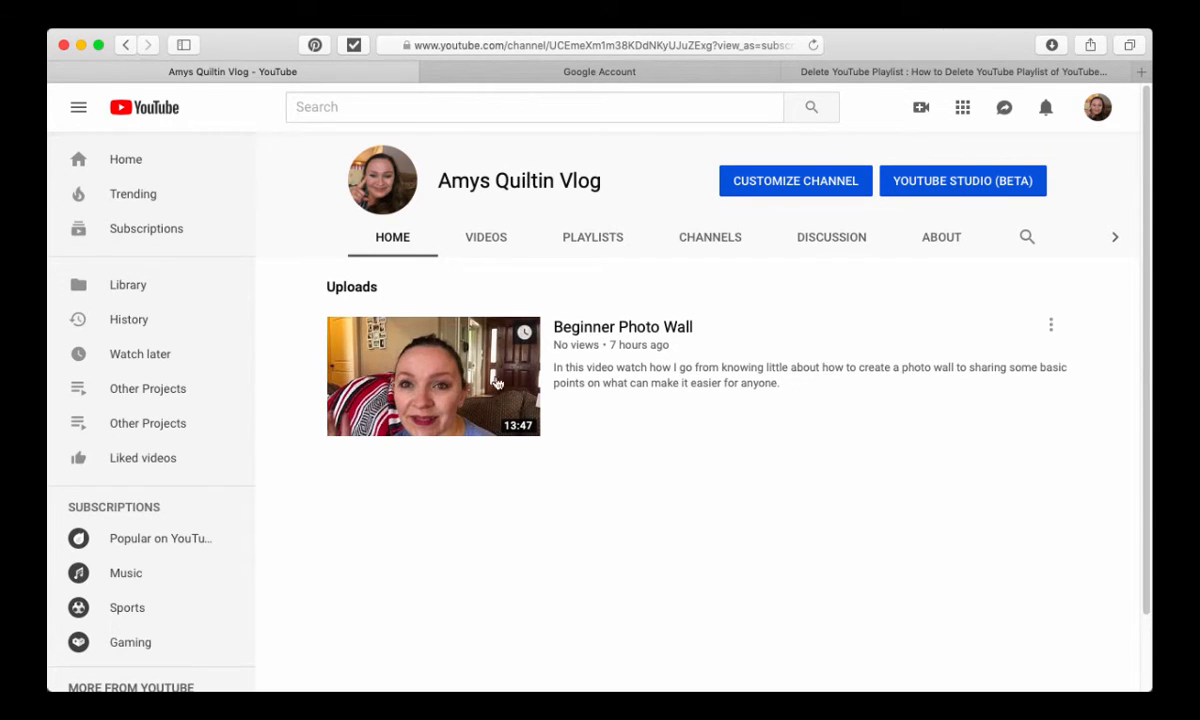
mouse_move(156, 288)
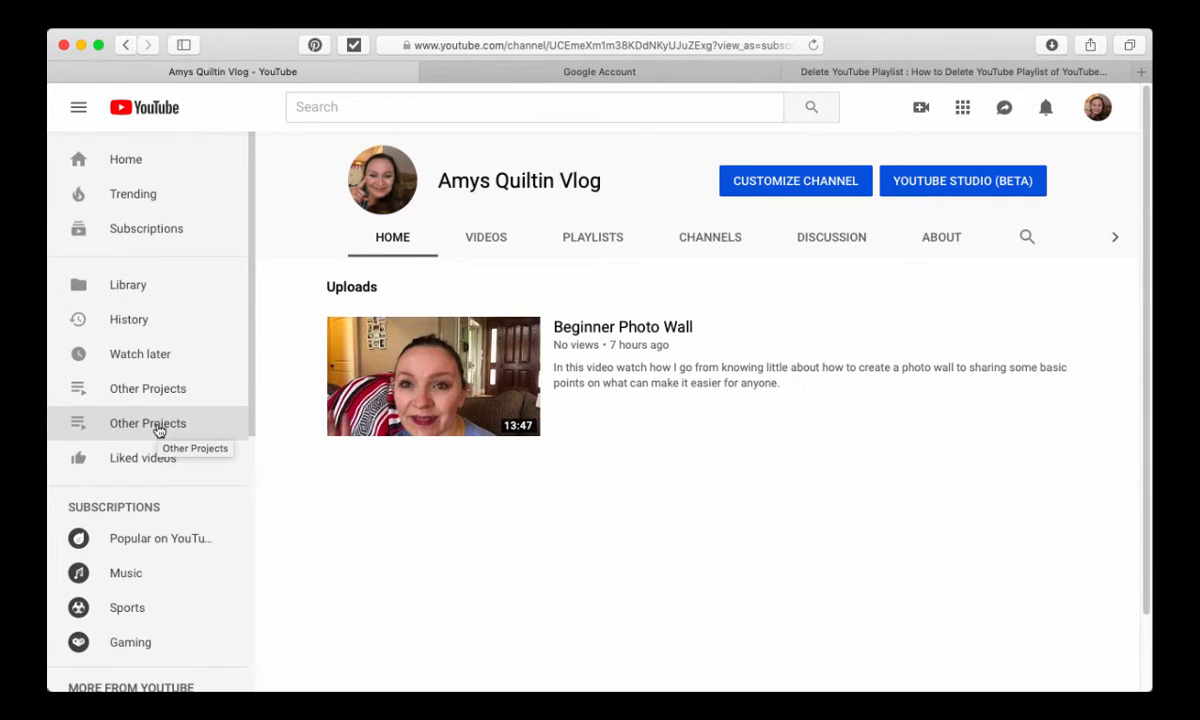
- Bring up the deletion options for the empty duplicate 'Other Projects' playlist in its edit view
left_click(148, 424)
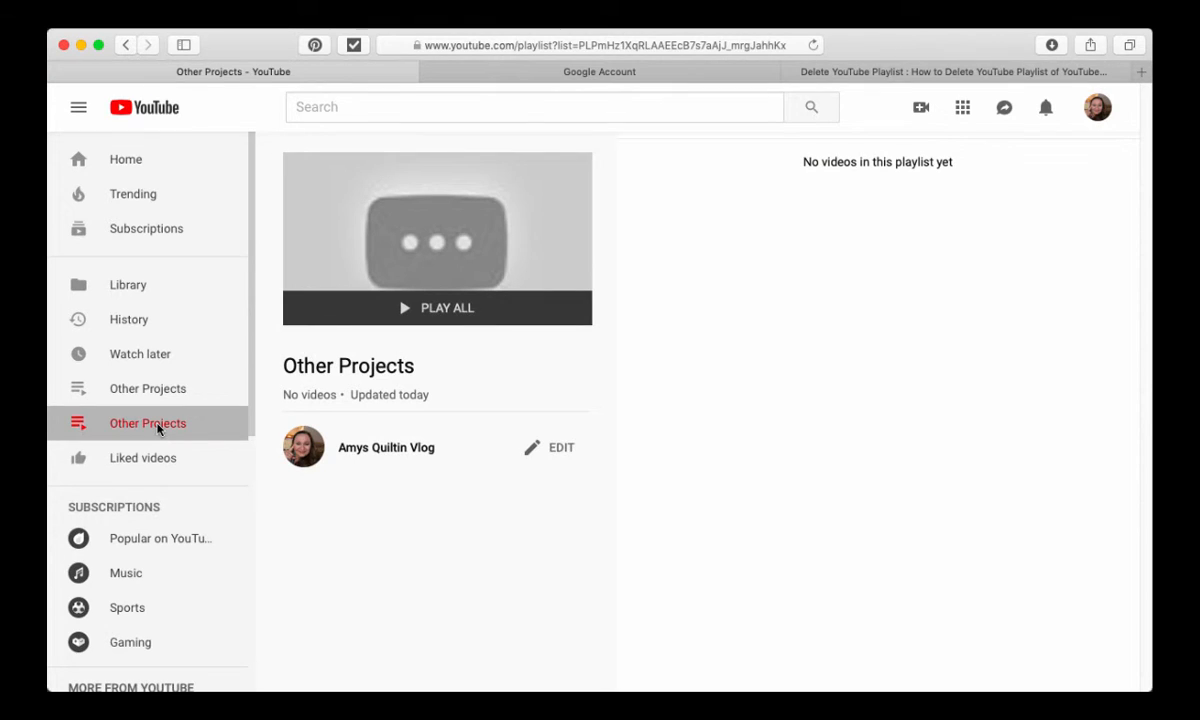
mouse_move(564, 450)
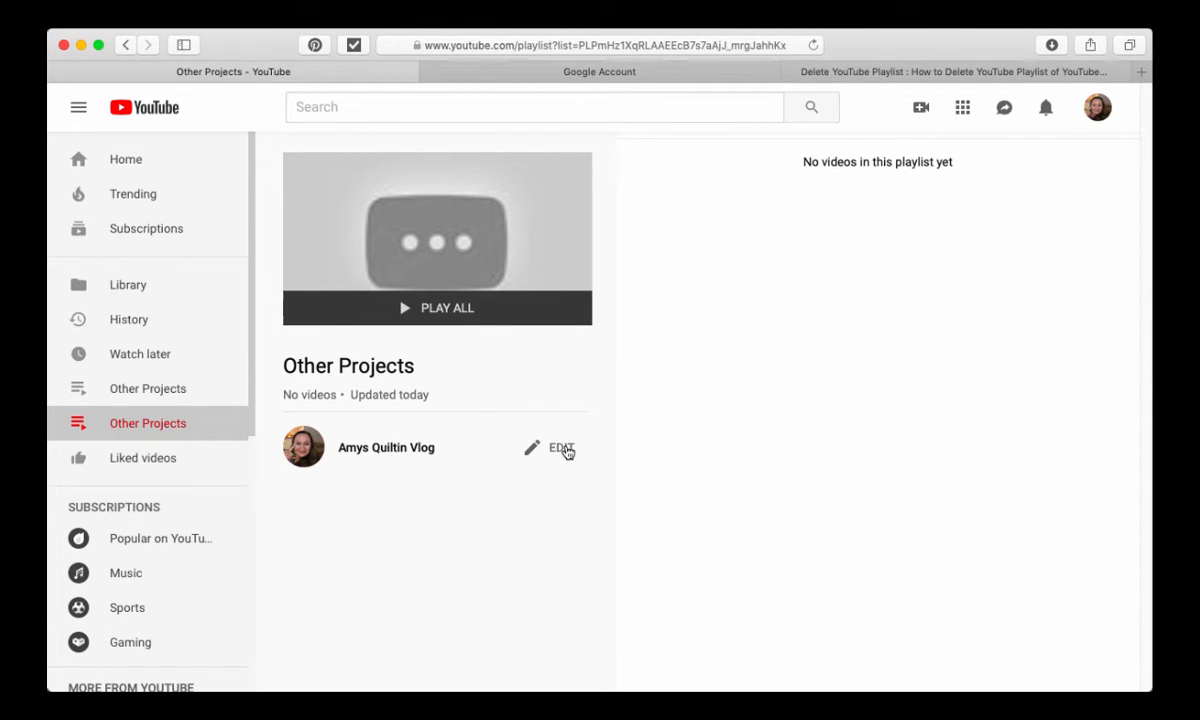
left_click(560, 448)
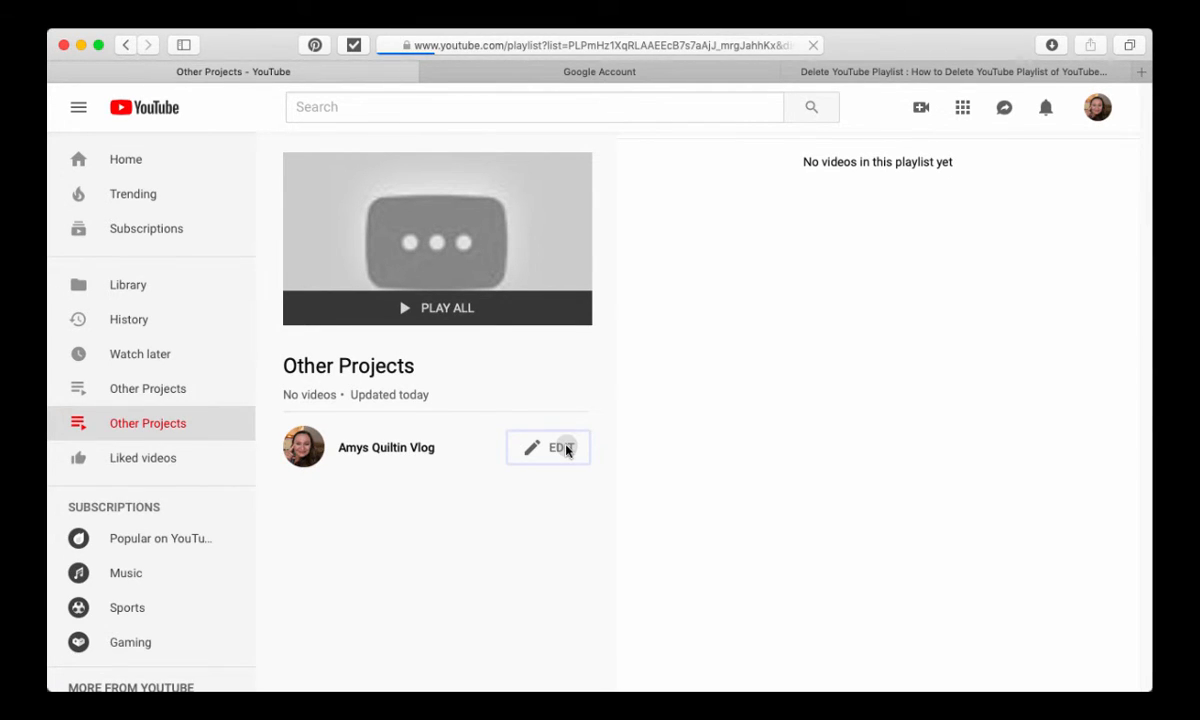
left_click(548, 448)
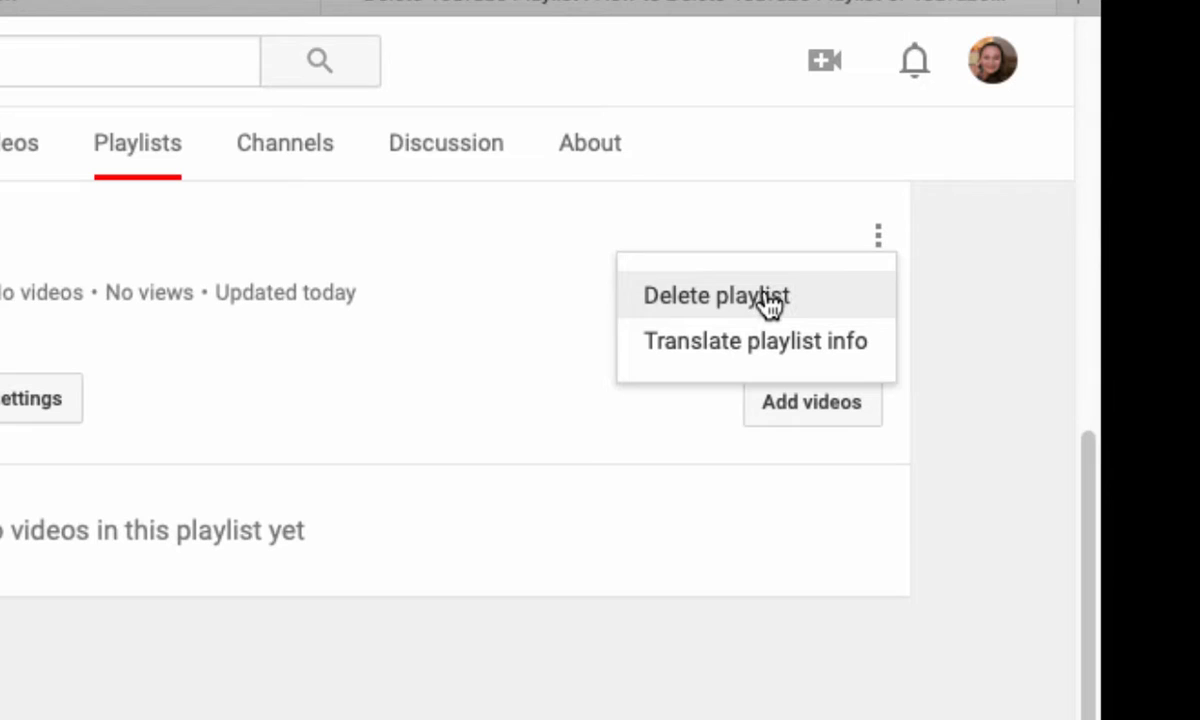
- Choose Delete playlist and confirm 'Yes, delete it' for the duplicate 'Other Projects'
left_click(716, 296)
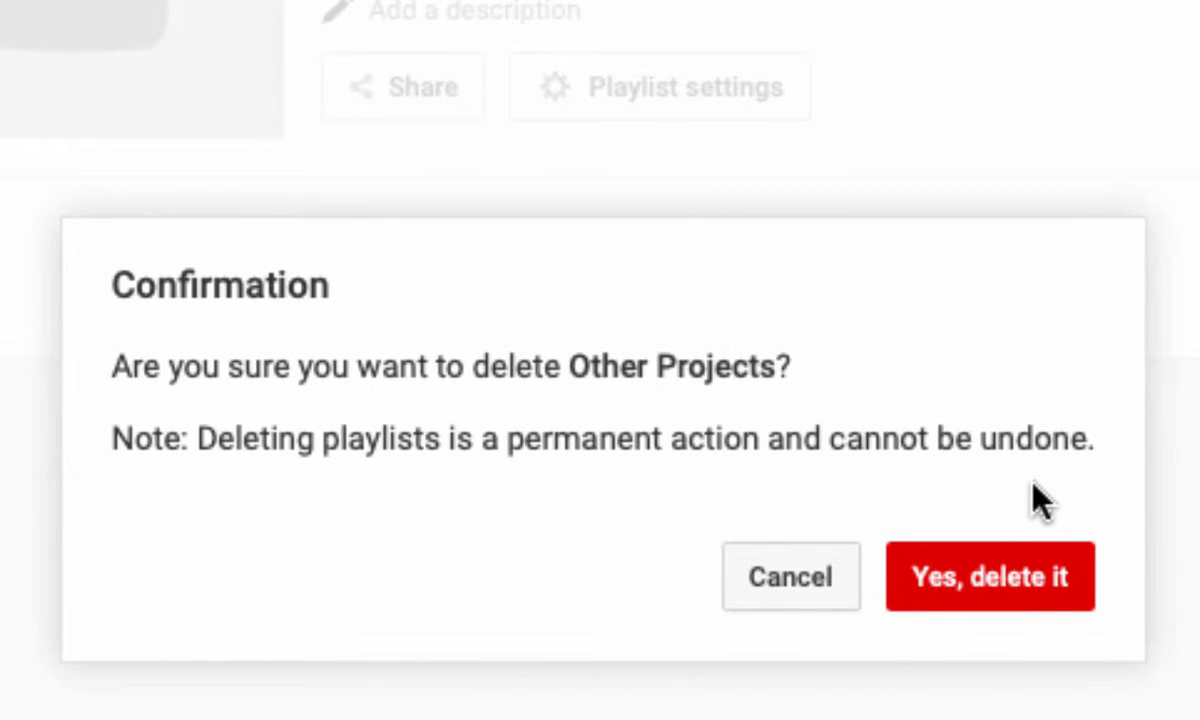
left_click(992, 578)
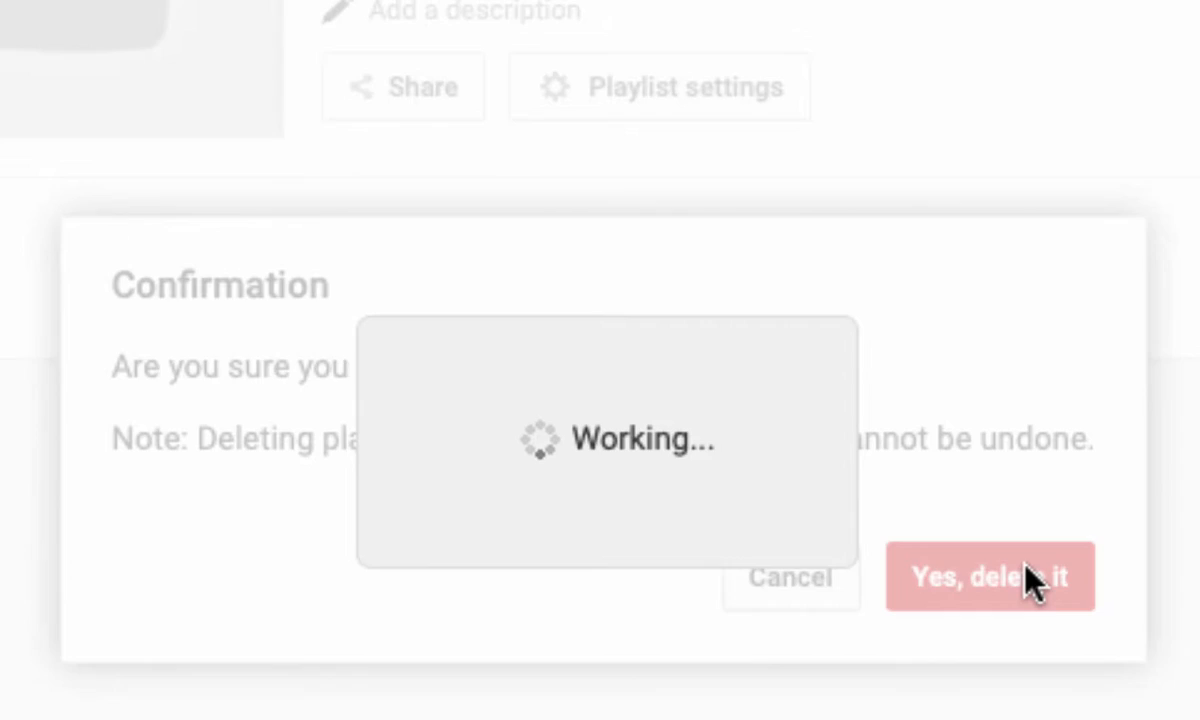
left_click(992, 578)
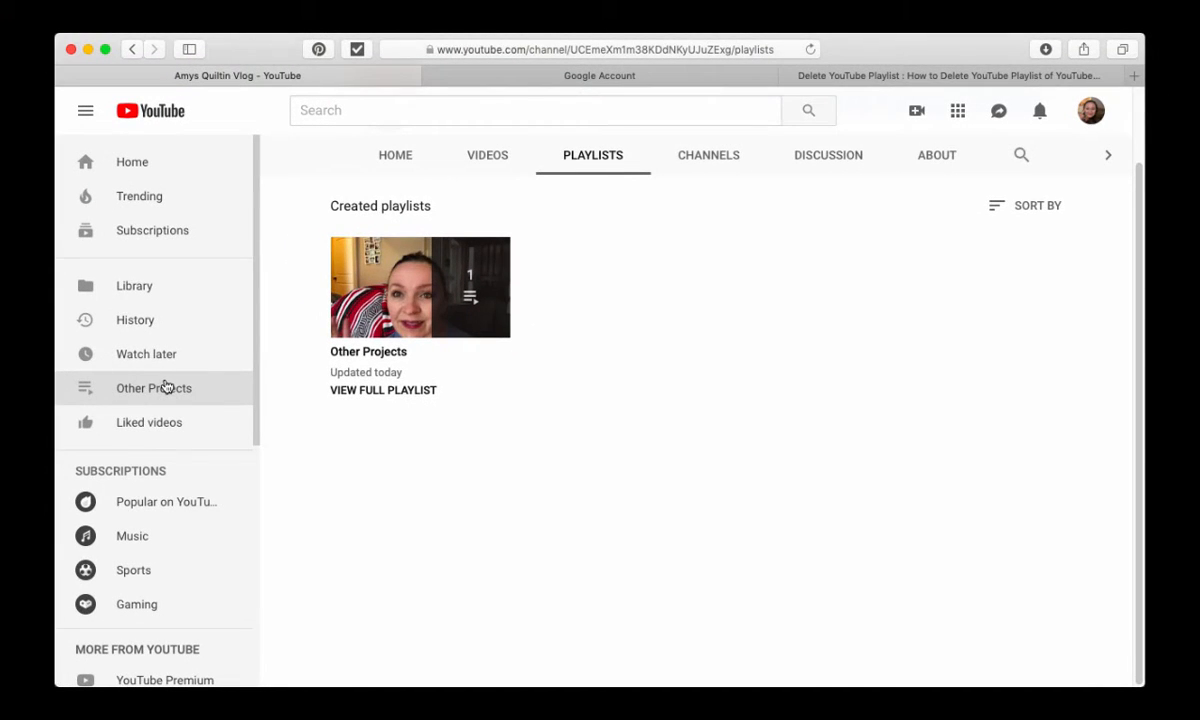
mouse_move(628, 360)
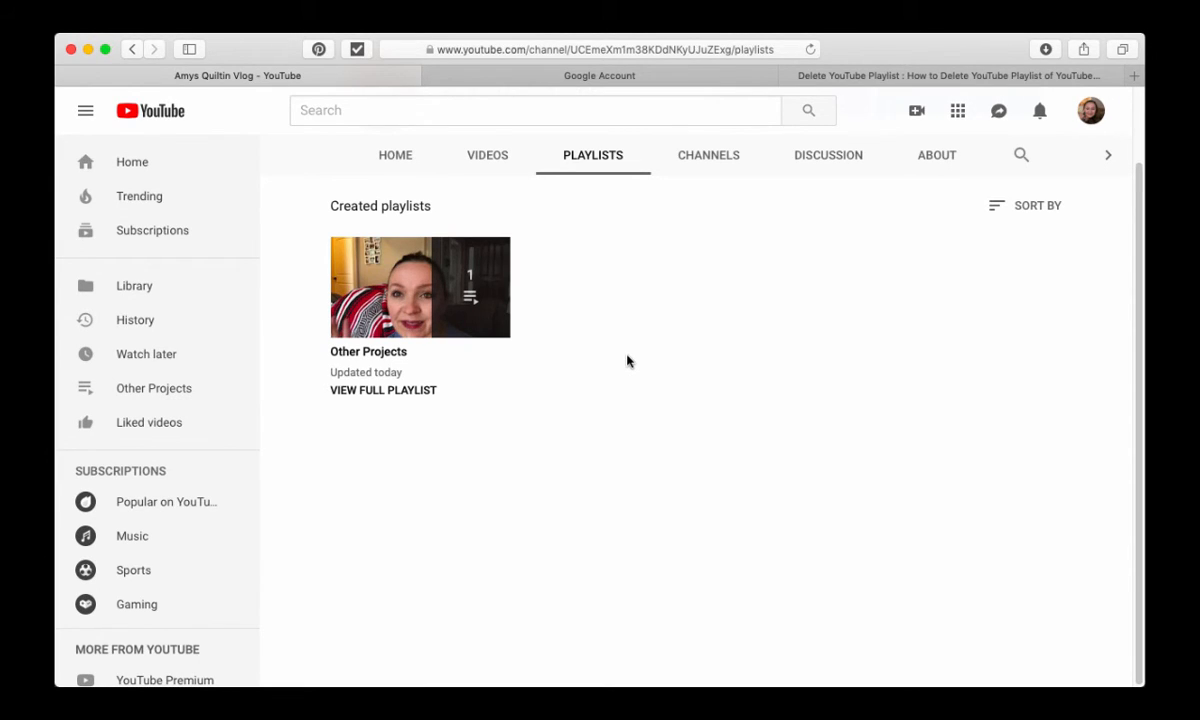
mouse_move(690, 308)
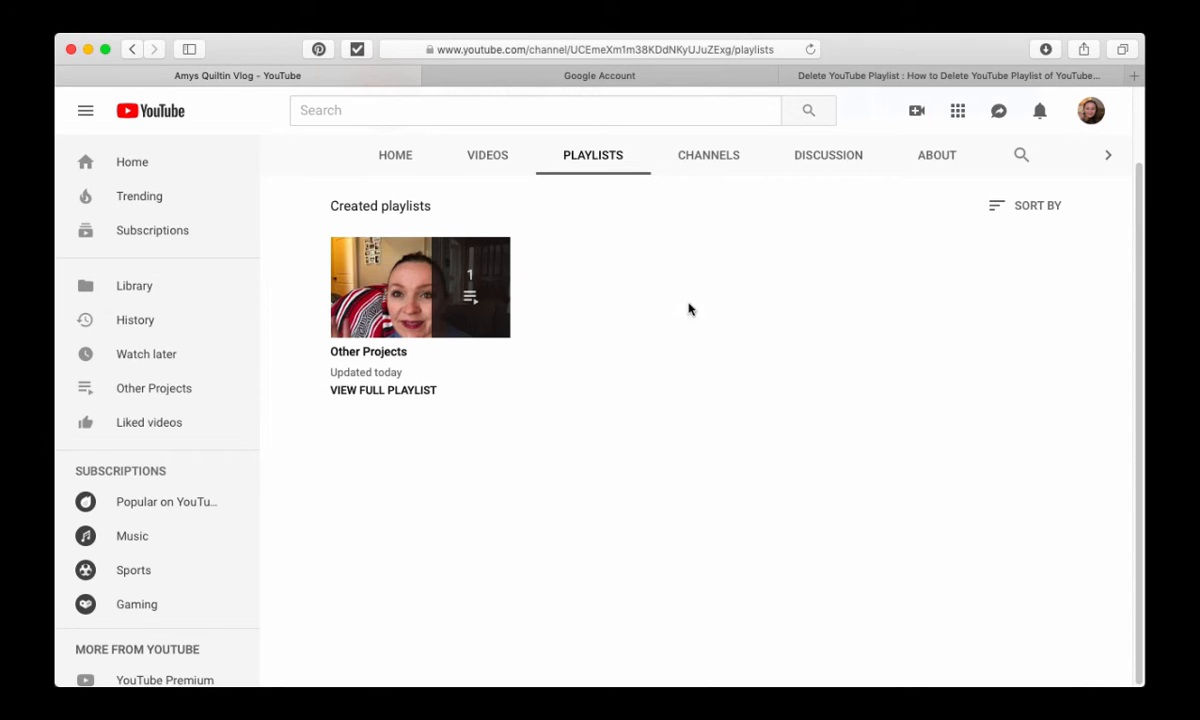
mouse_move(842, 250)
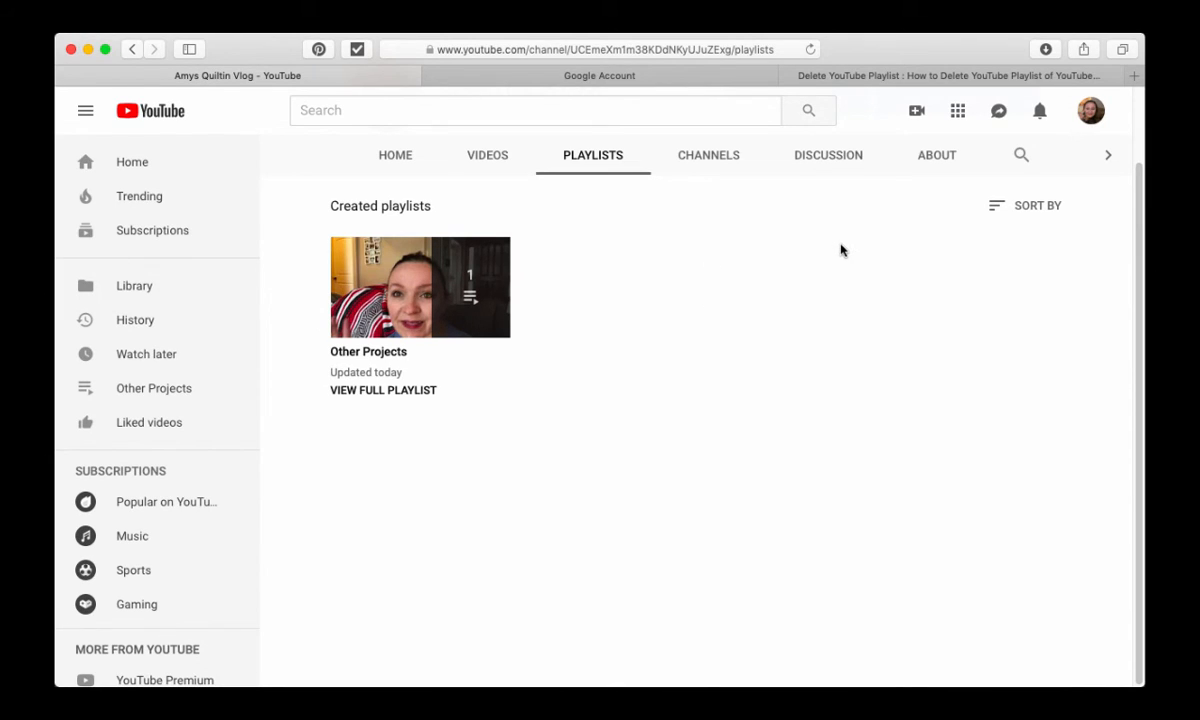
mouse_move(764, 232)
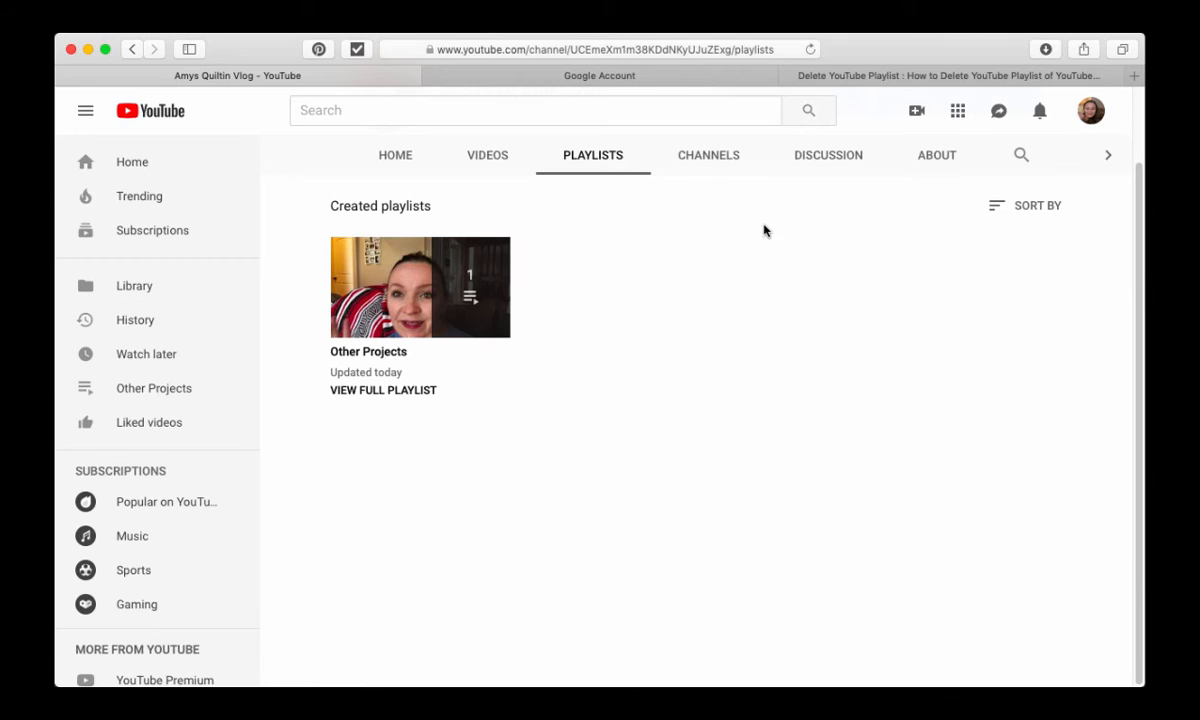